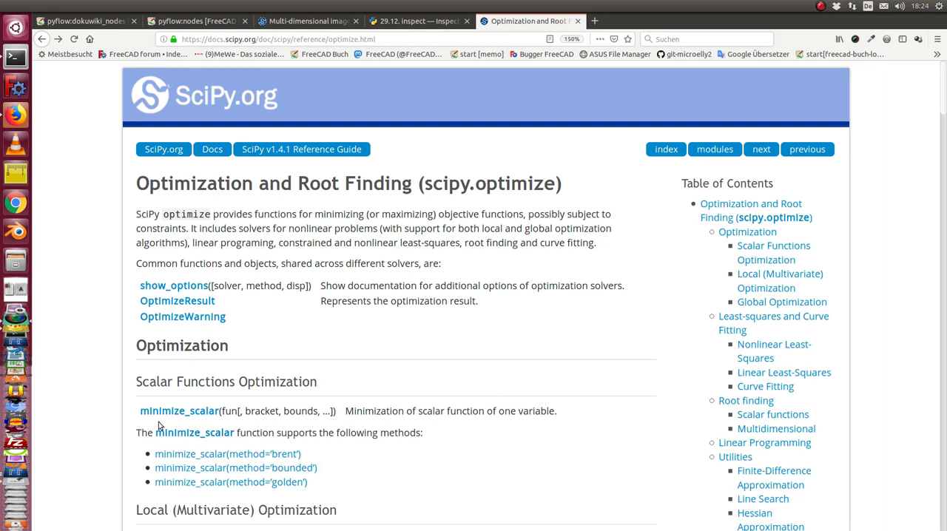
mouse_move(172, 446)
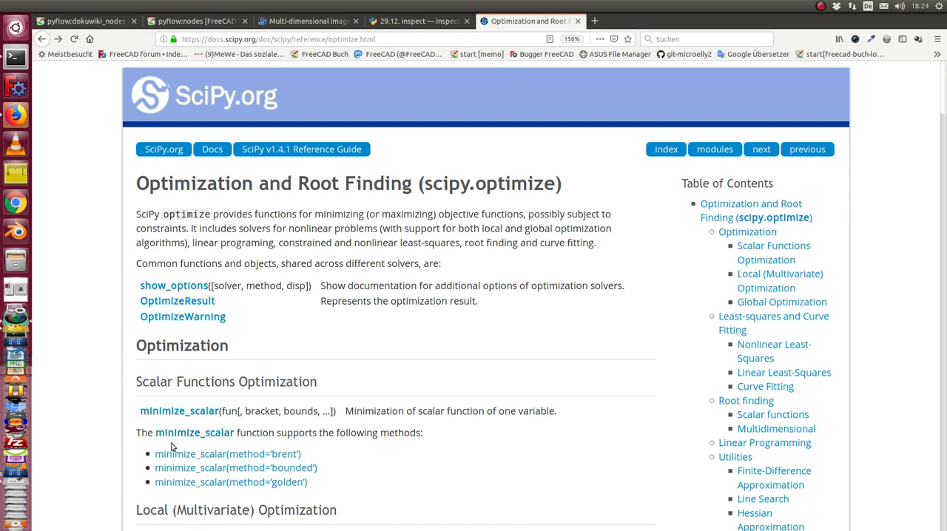
mouse_move(172, 445)
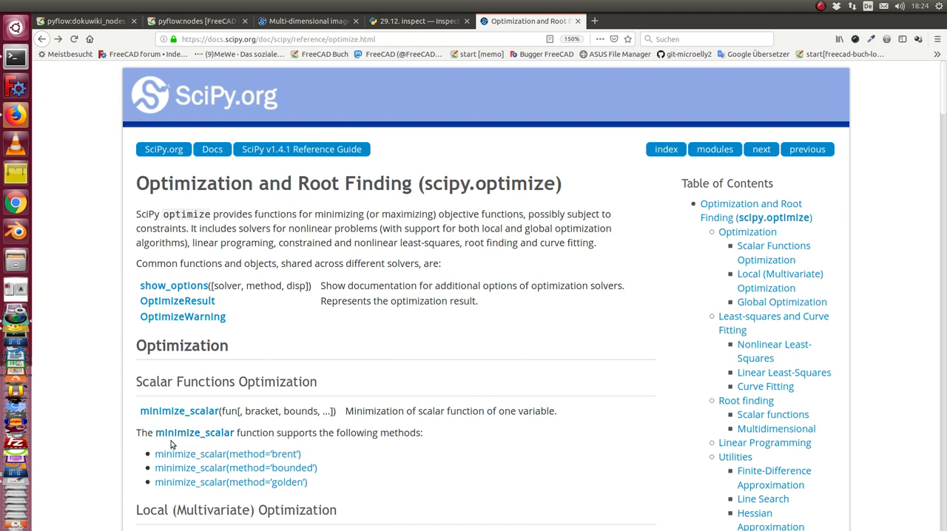
mouse_move(176, 442)
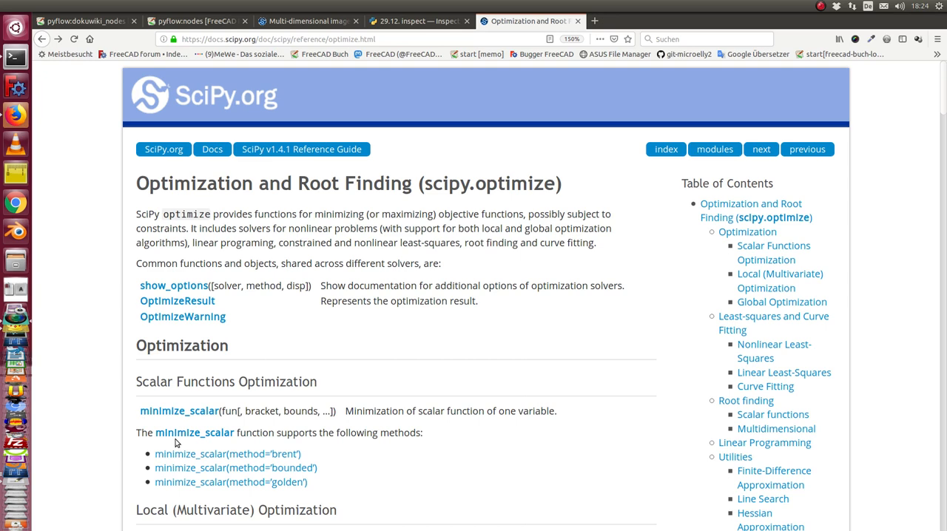
mouse_move(538, 288)
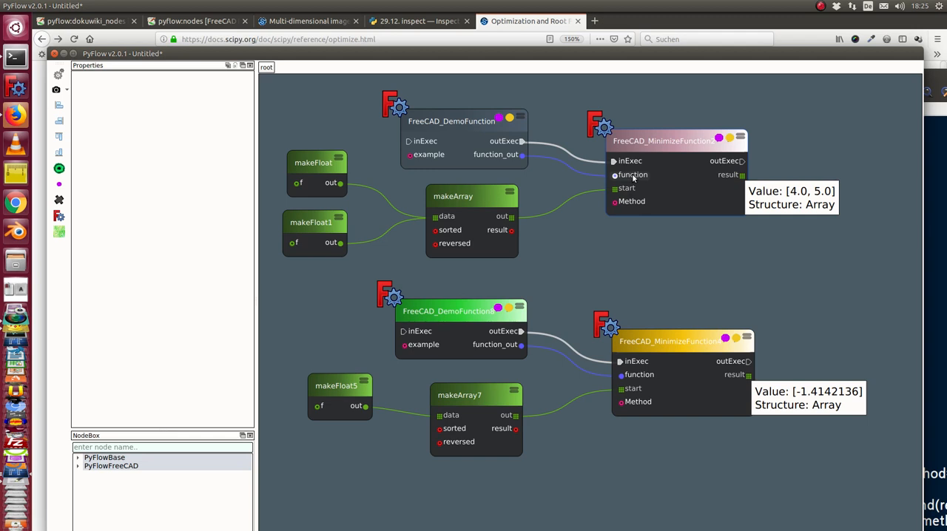
mouse_move(633, 187)
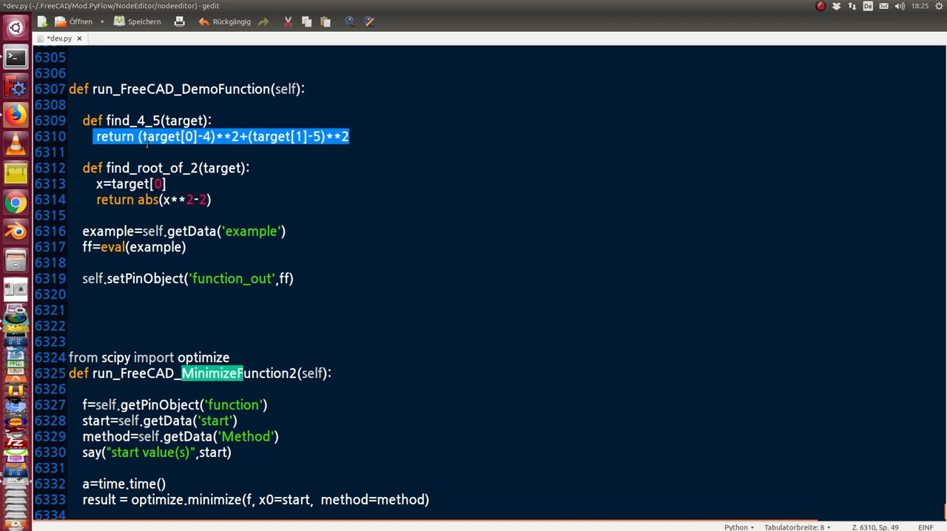
Show the find_4_5 and find_root_of_2 expressions, then the run_FreeCAD_MinimizeFunction2 SciPy wrapper code
left_click(166, 184)
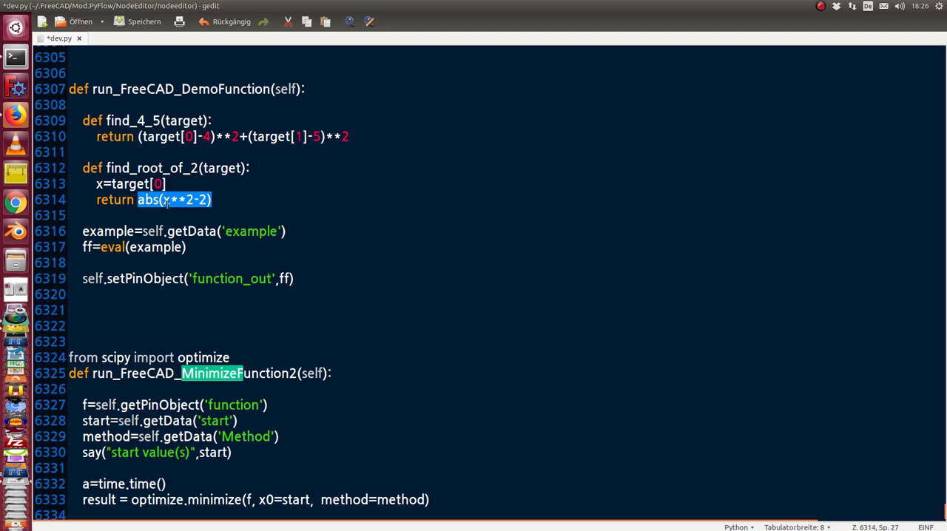
scroll("down", 3)
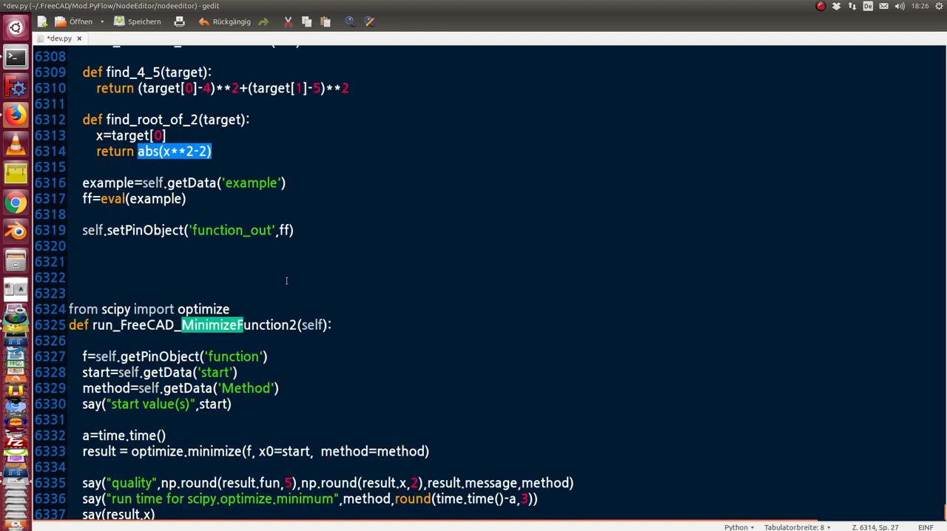
scroll("down", 3)
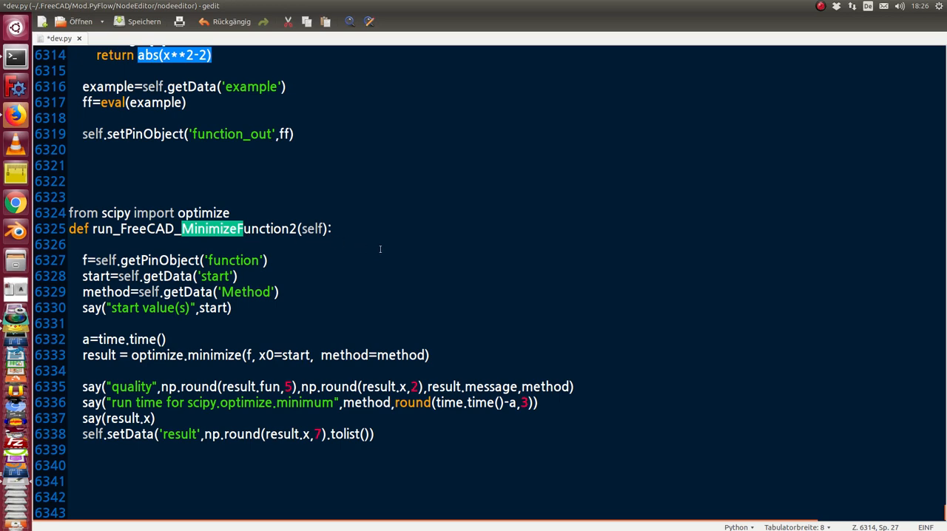
scroll("down", 3)
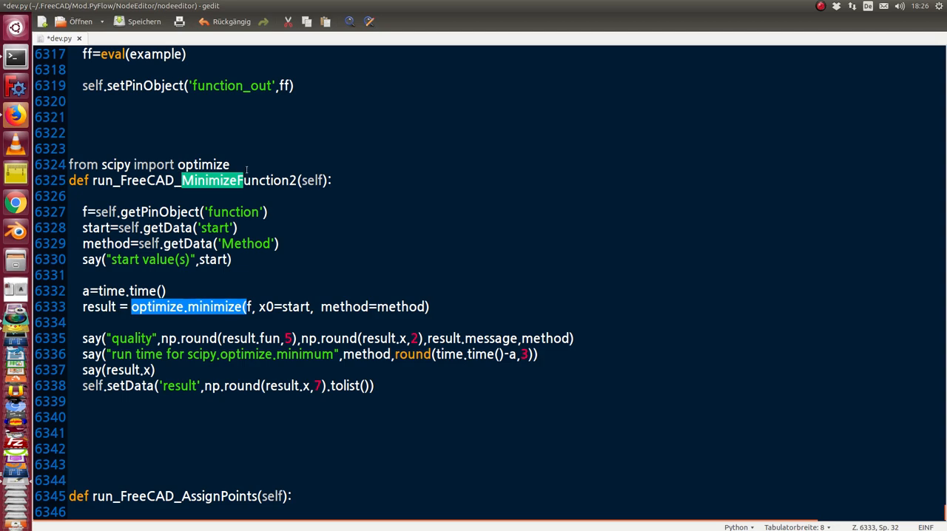
mouse_move(799, 201)
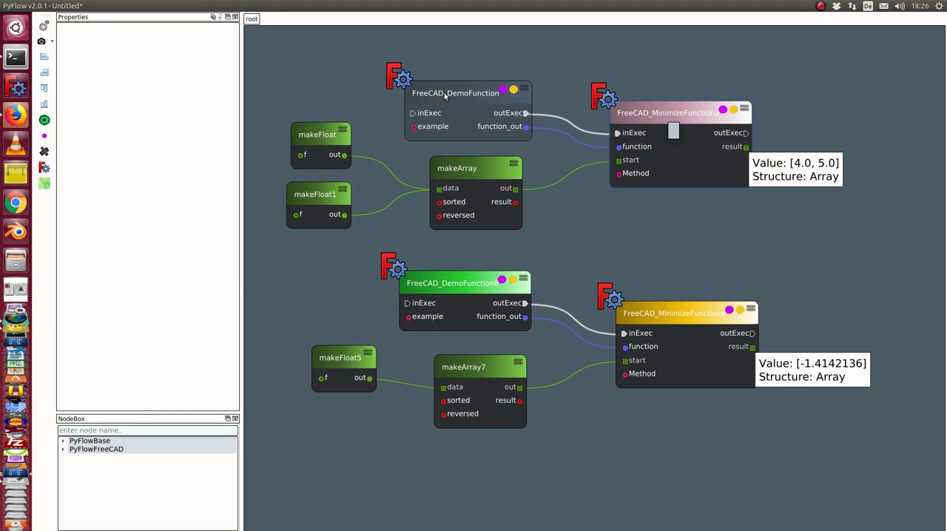
left_click(456, 92)
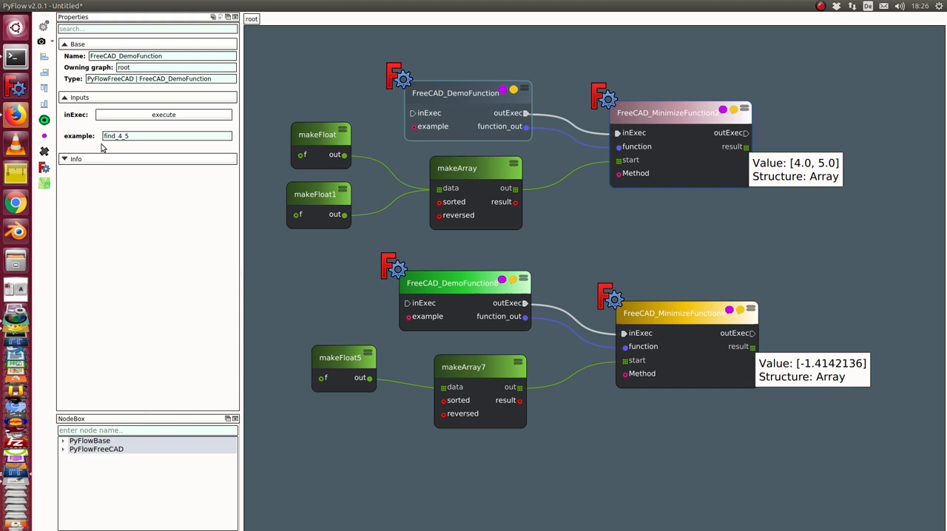
mouse_move(133, 147)
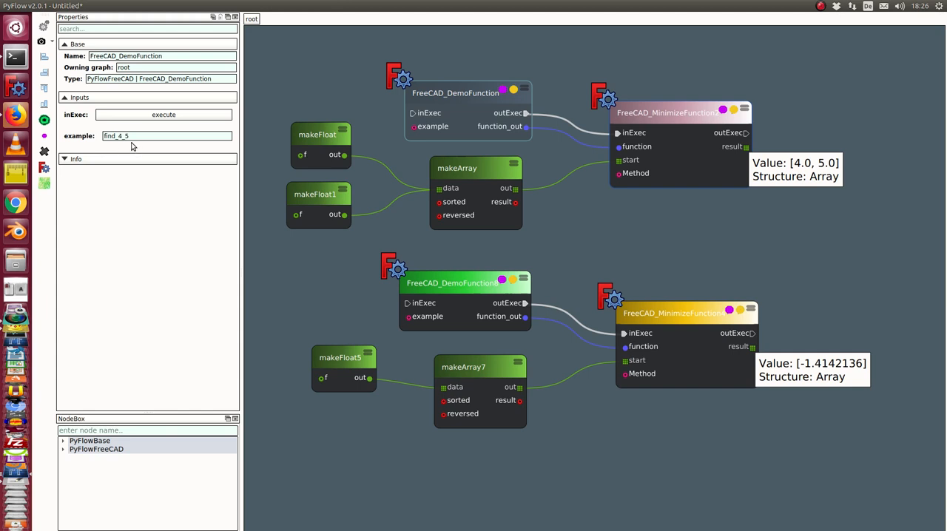
left_click(318, 135)
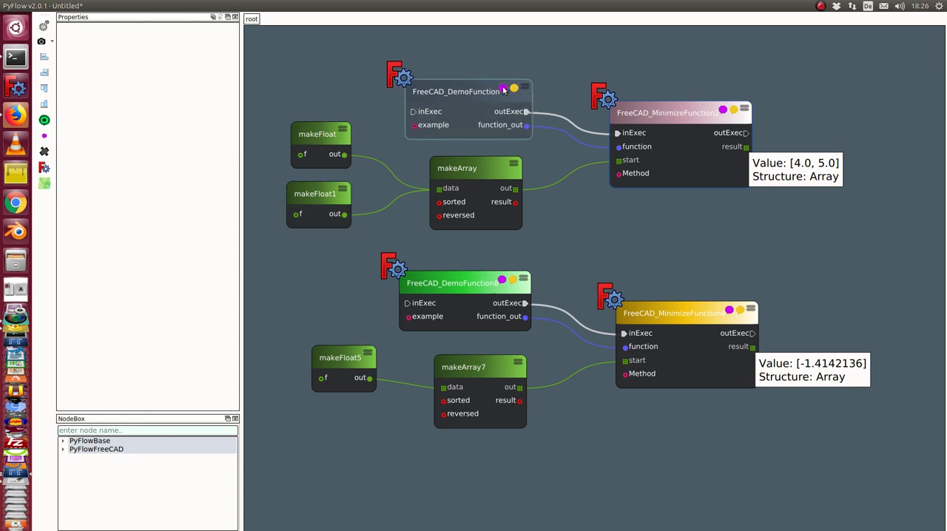
mouse_move(511, 92)
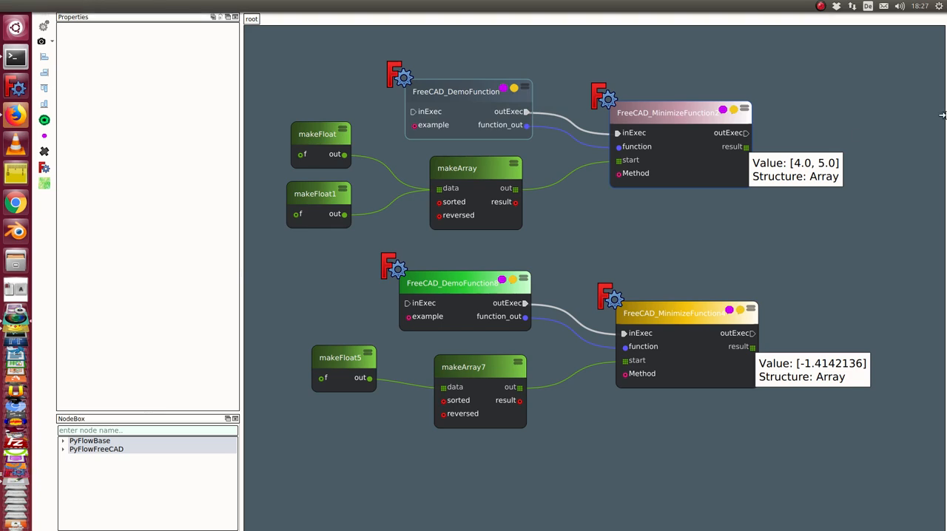
mouse_move(459, 8)
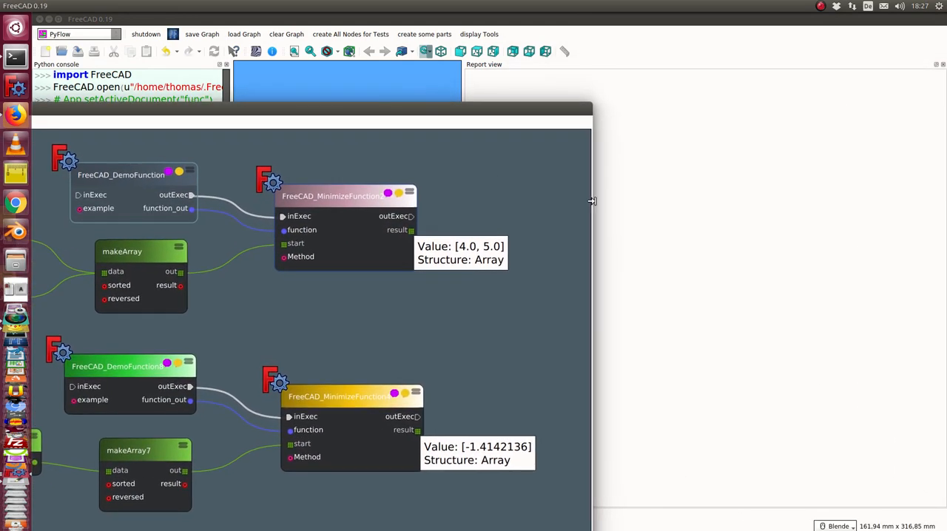
Move the PyFlow window aside to reveal the report log showing the TNC minimum near [3.99999, 5.]
left_click_drag(591, 201, 435, 201)
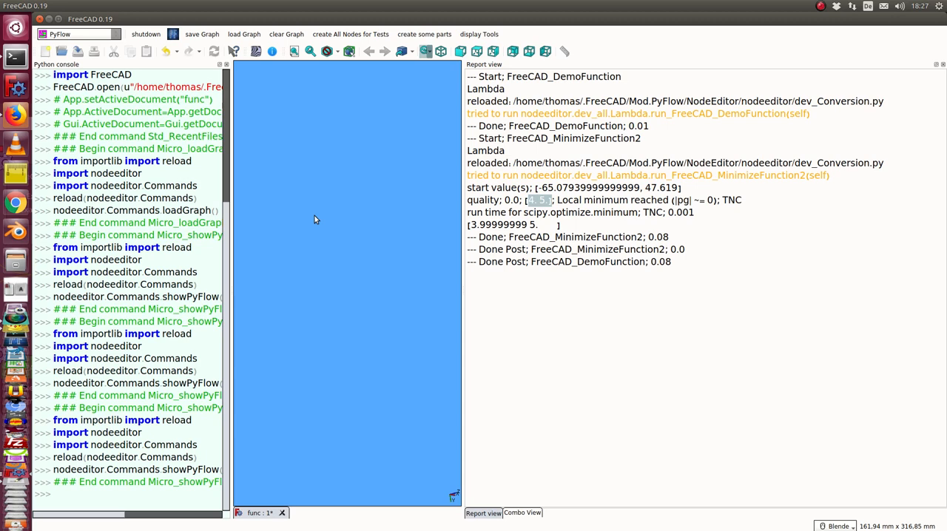
mouse_move(692, 296)
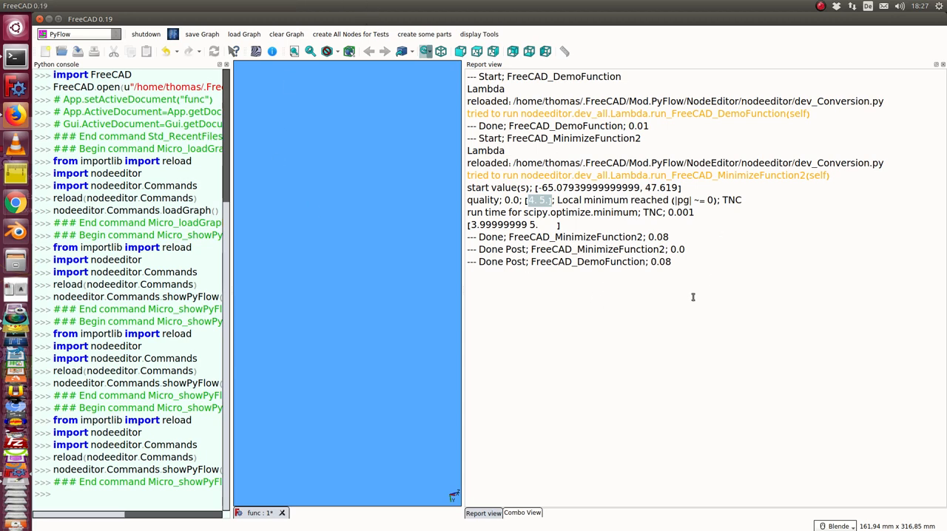
mouse_move(551, 21)
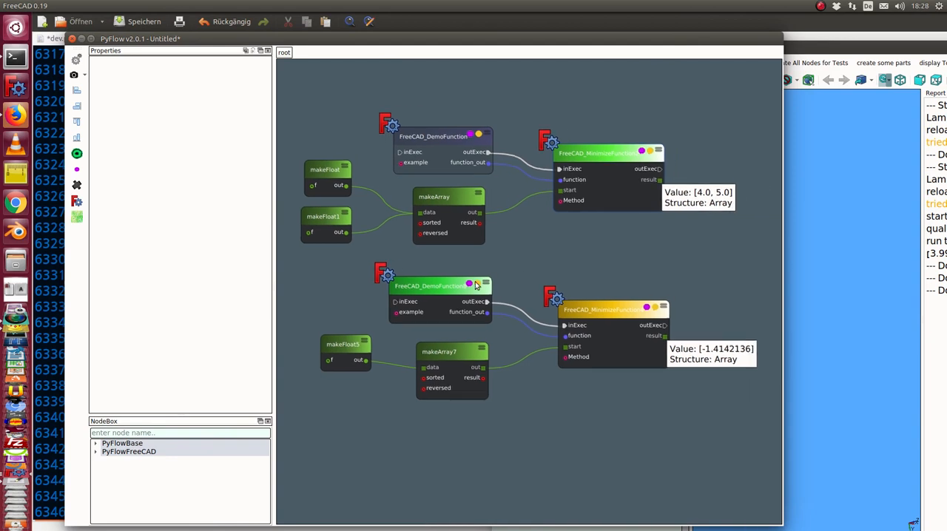
Select the lower DemoFunction node and makeFloat5 to adjust the start value toward 1.4142136
left_click(432, 287)
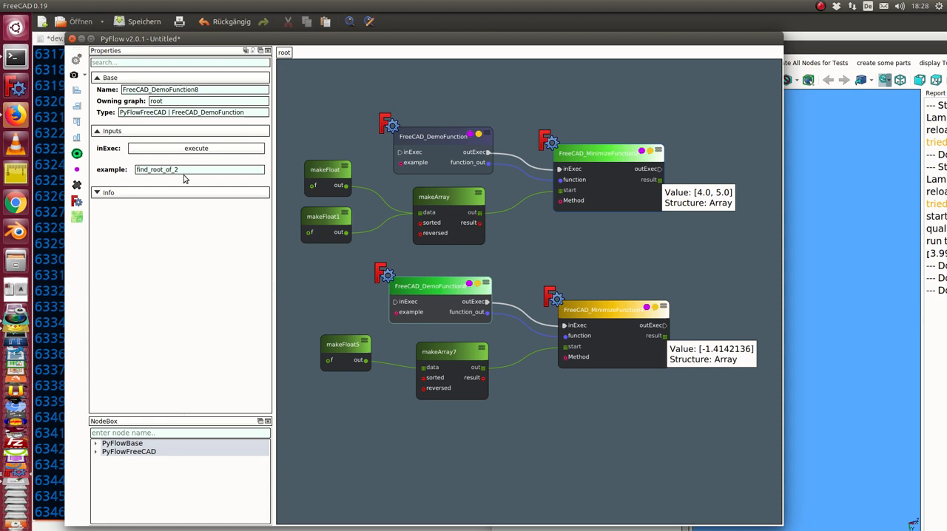
left_click(343, 343)
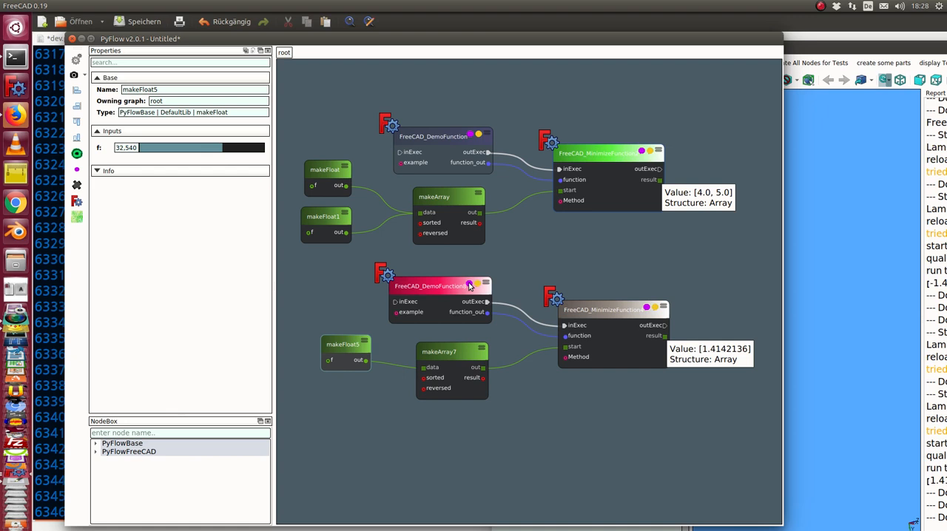
mouse_move(715, 364)
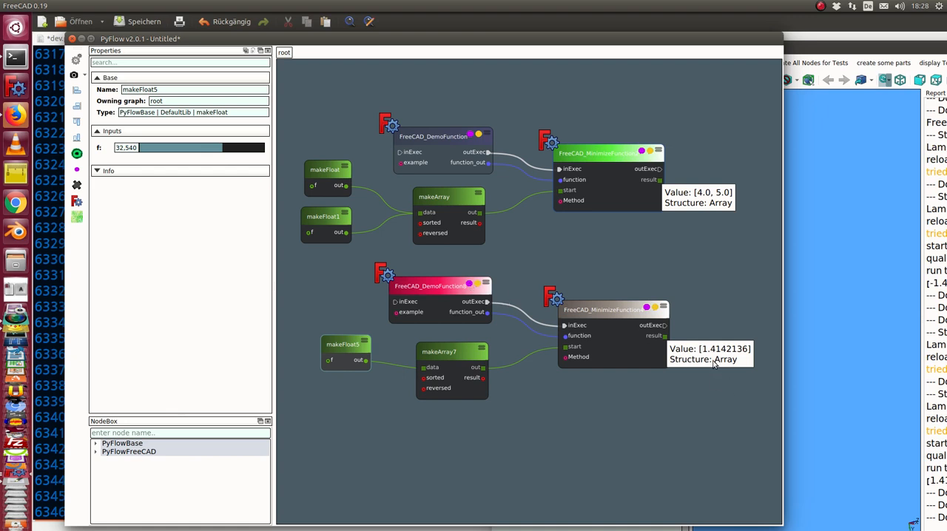
mouse_move(617, 331)
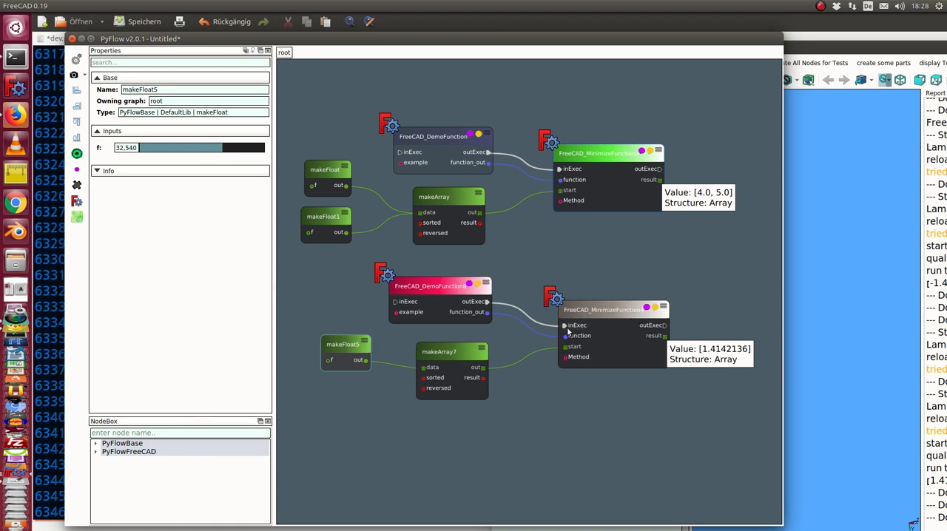
mouse_move(625, 314)
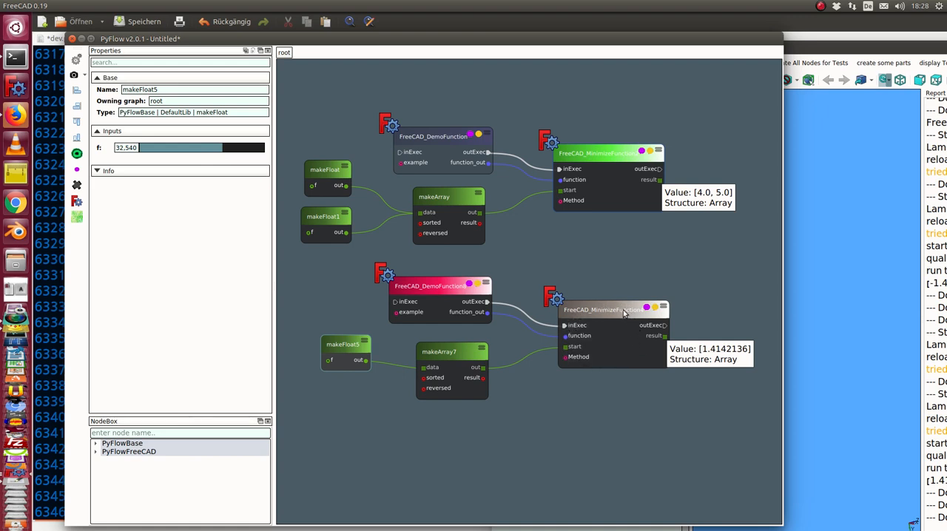
mouse_move(565, 336)
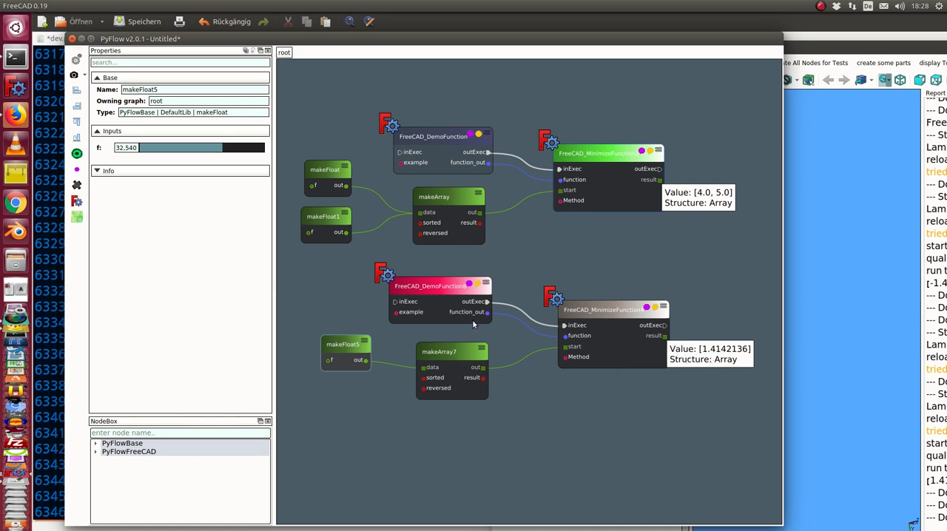
mouse_move(508, 261)
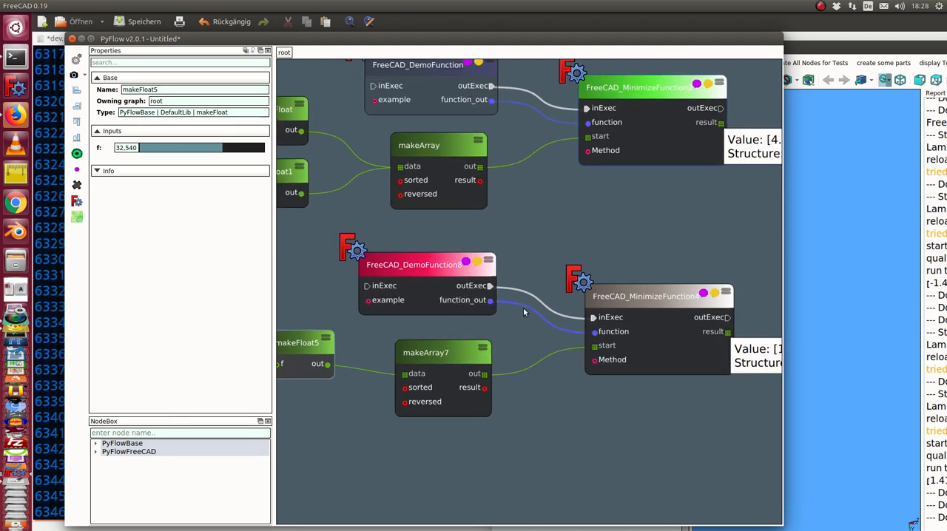
mouse_move(509, 308)
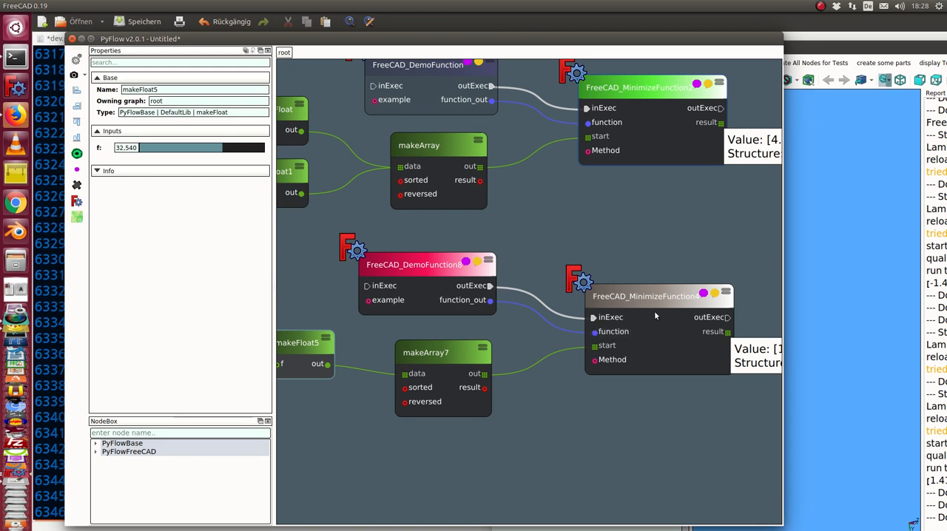
mouse_move(654, 295)
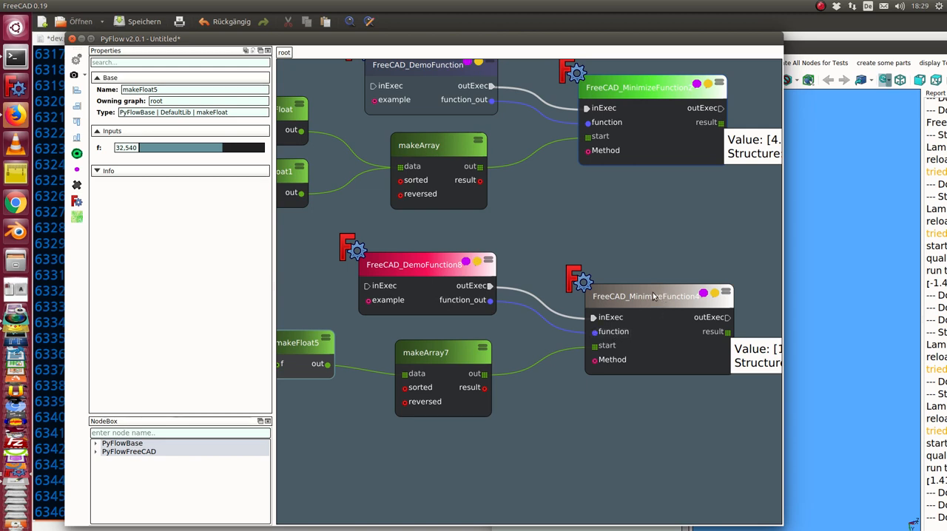
mouse_move(660, 301)
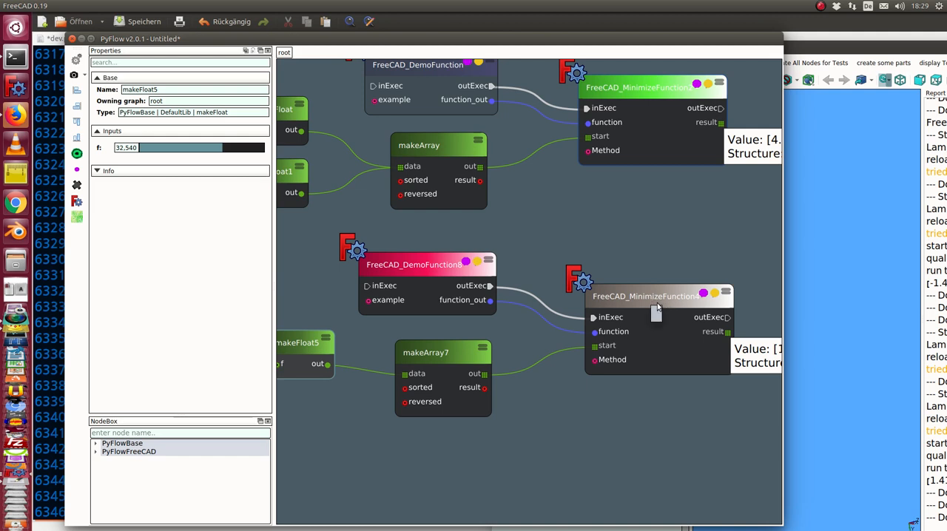
mouse_move(613, 332)
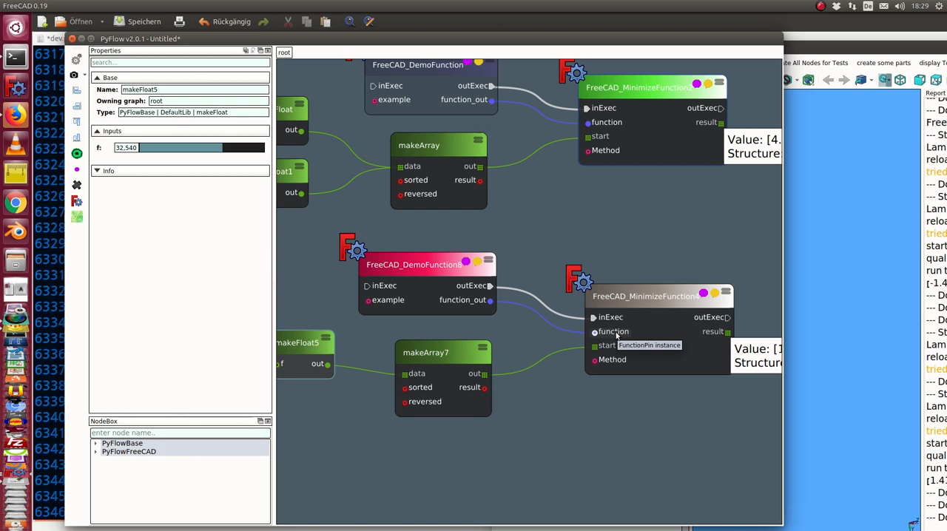
mouse_move(749, 308)
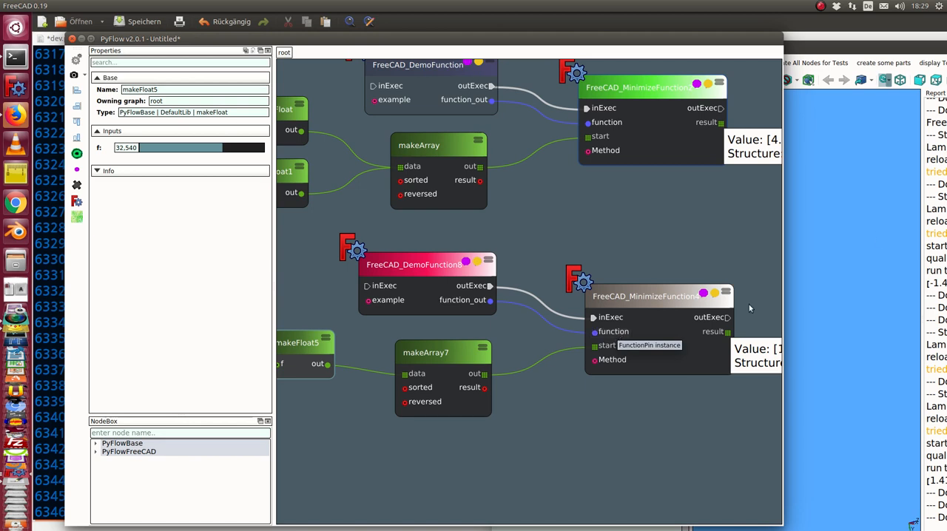